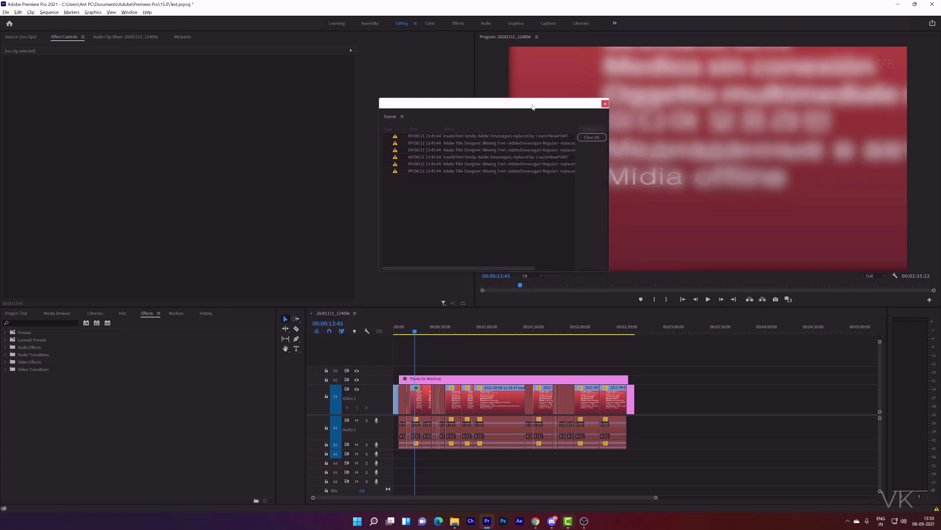
mouse_move(459, 161)
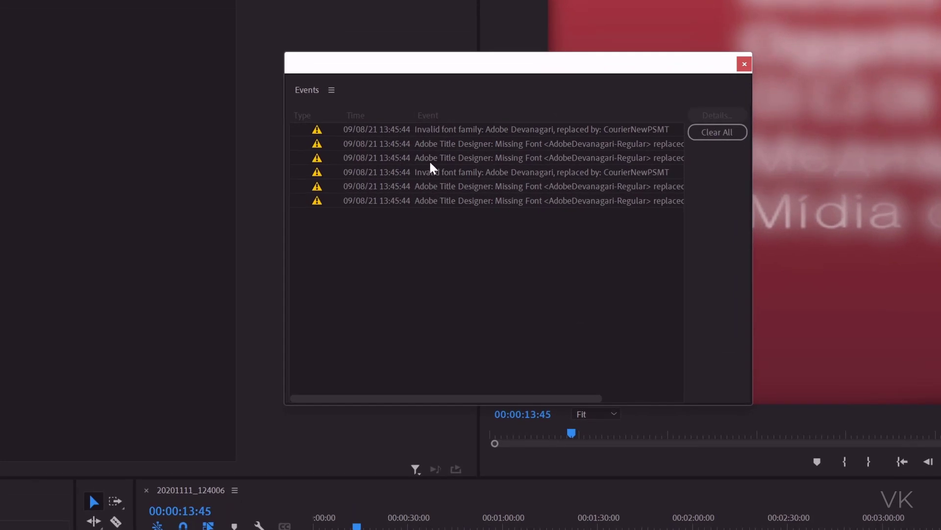
mouse_move(755, 77)
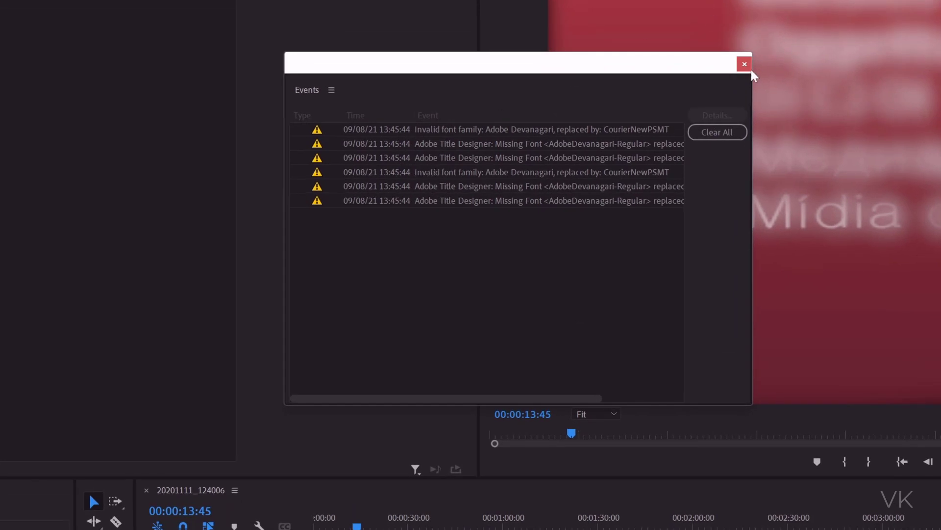
- Close the font-error Events panel, then sync settings now, letting the project close and reopen
click(744, 64)
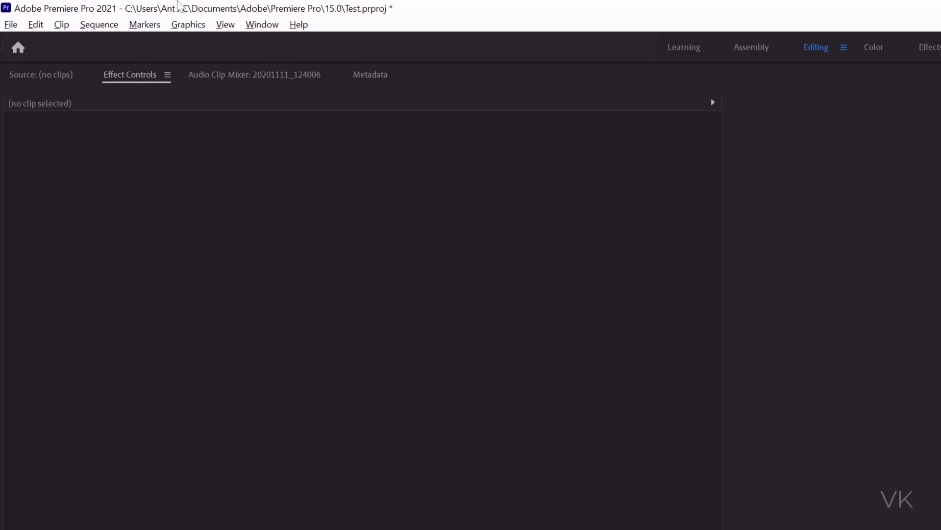
click(10, 24)
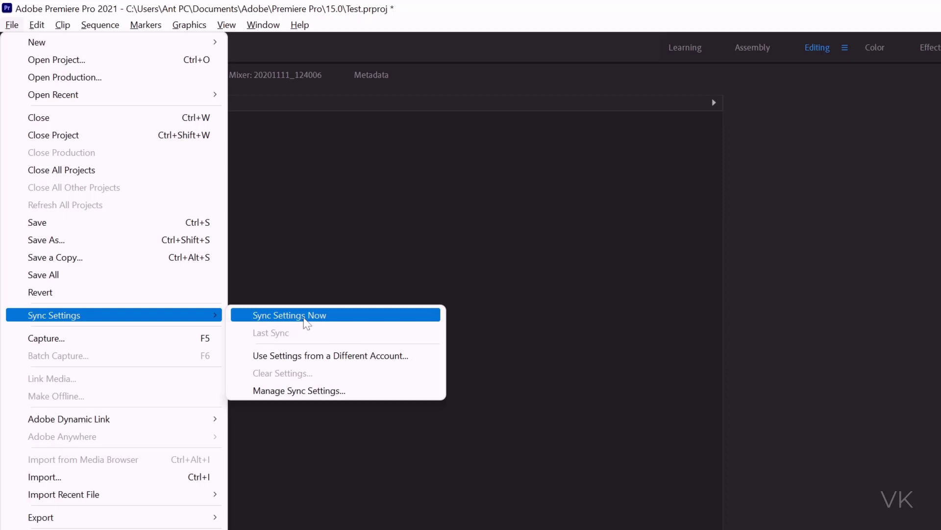
click(290, 315)
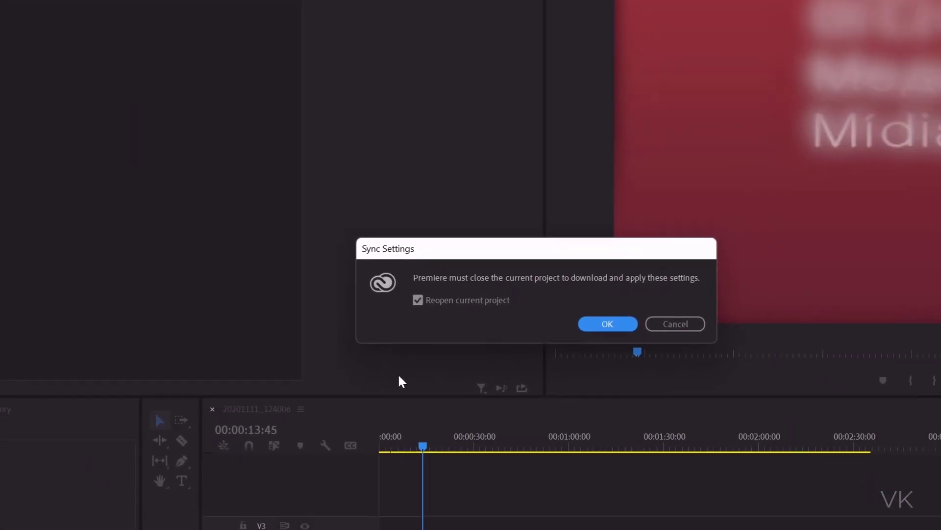
mouse_move(564, 289)
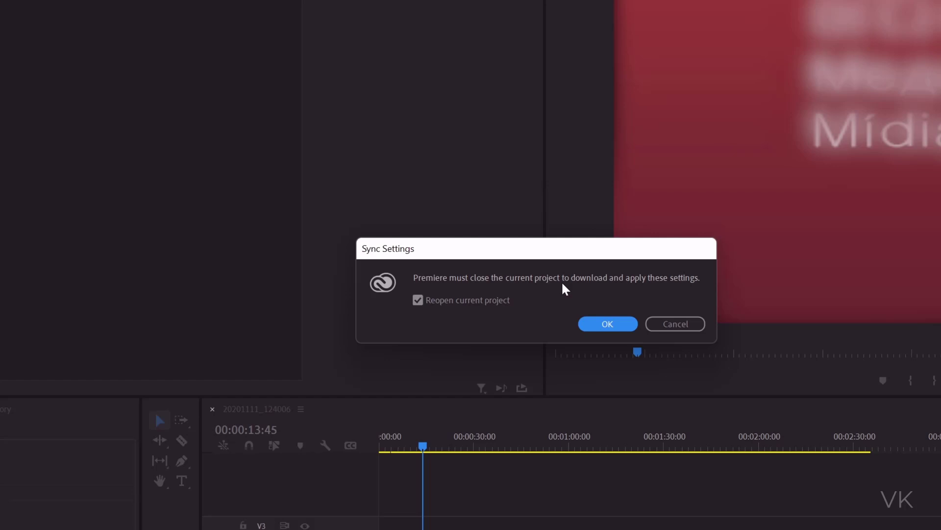
click(607, 323)
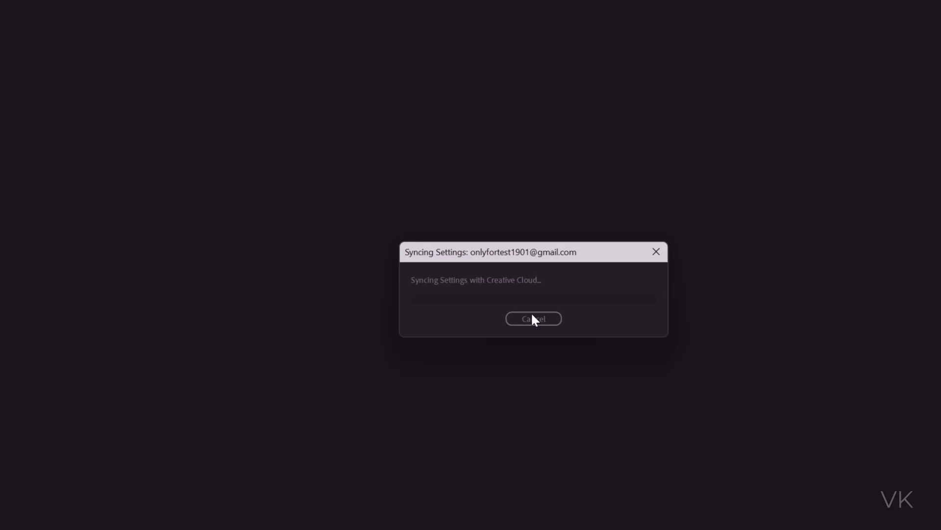
- After syncing, close the reopened Events panel listing four missing-font warnings
click(533, 318)
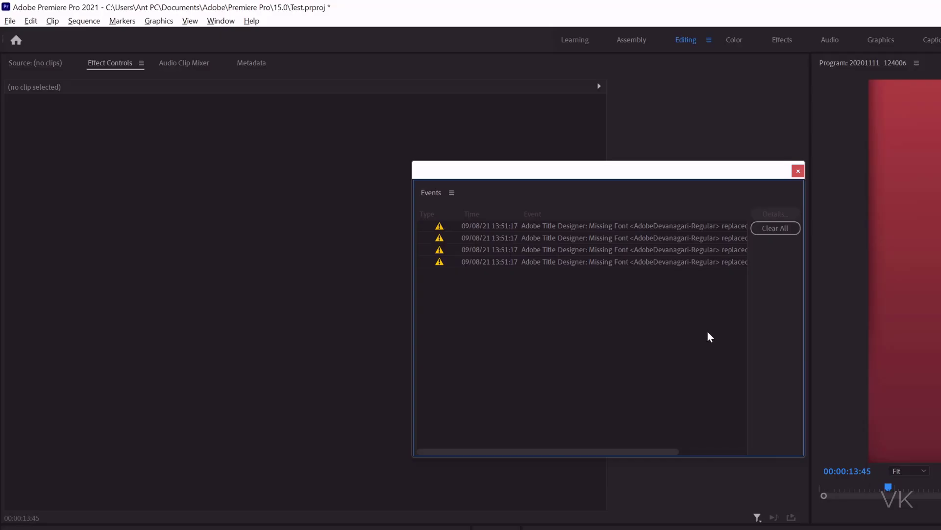
mouse_move(537, 223)
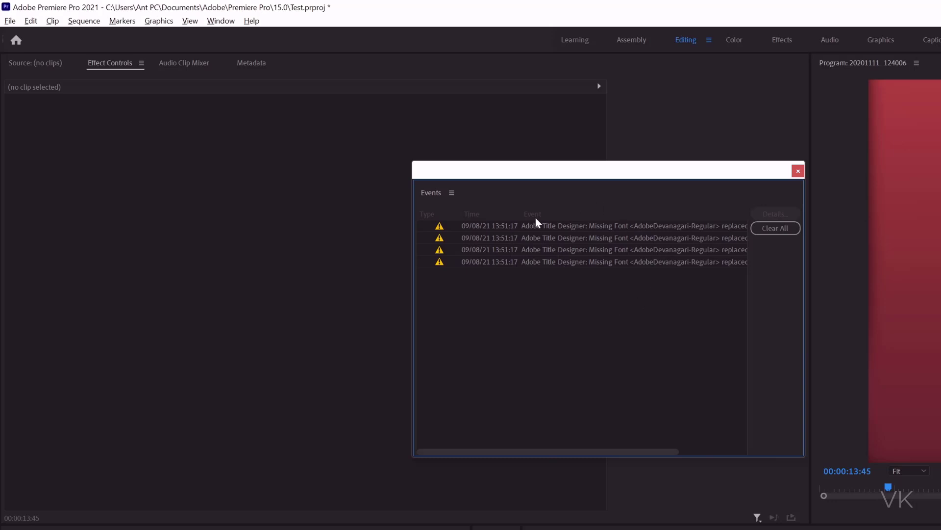
mouse_move(713, 187)
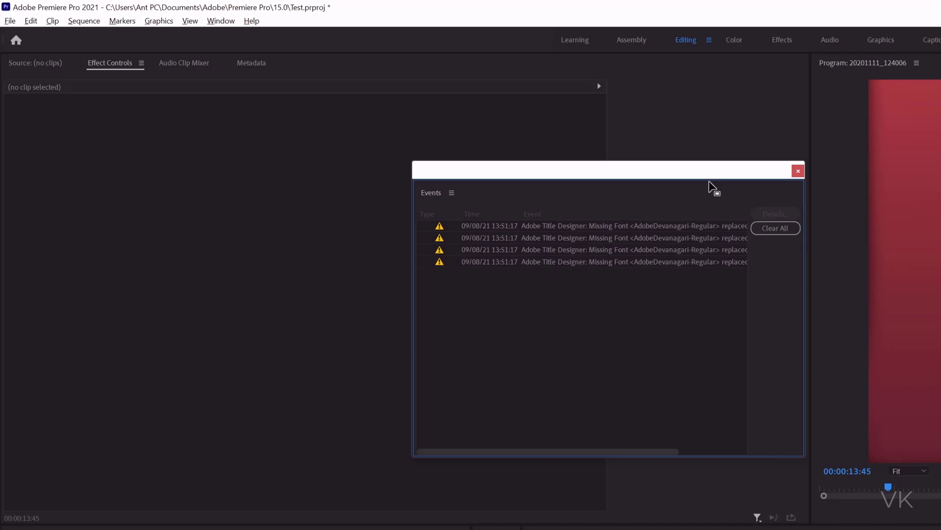
mouse_move(798, 171)
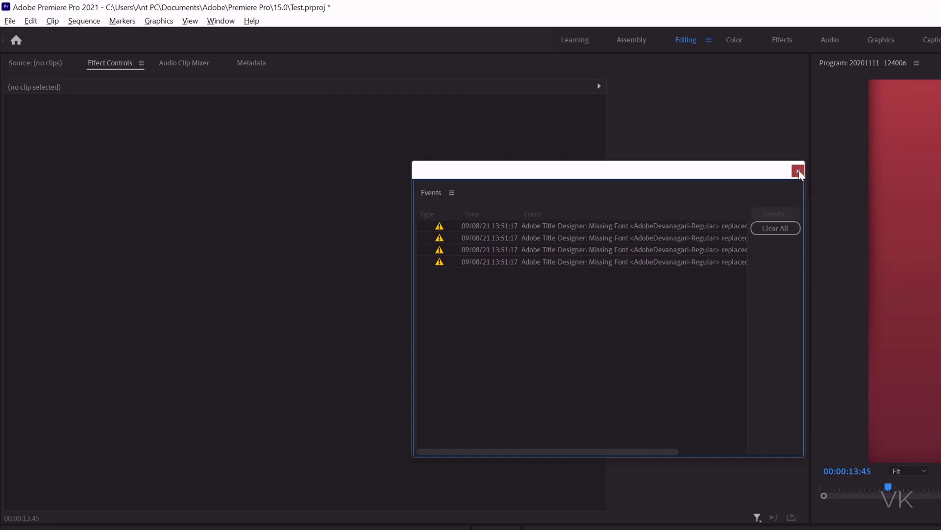
click(30, 20)
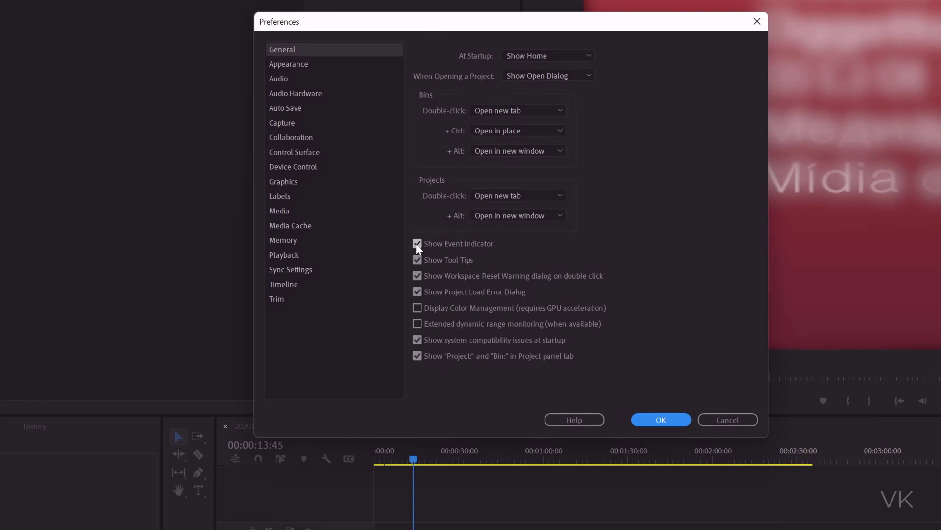
- Turn off Show Event Indicator in General preferences and confirm with OK
click(417, 243)
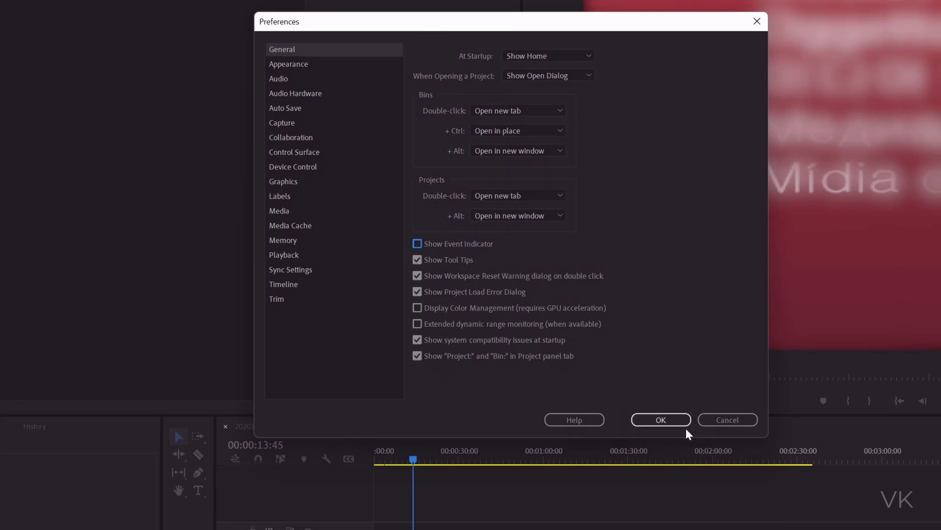
click(417, 244)
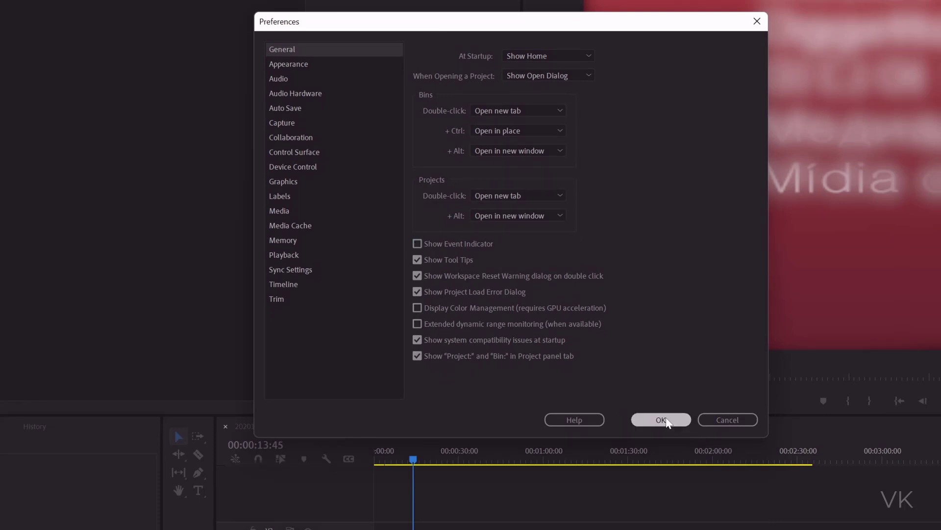
click(660, 419)
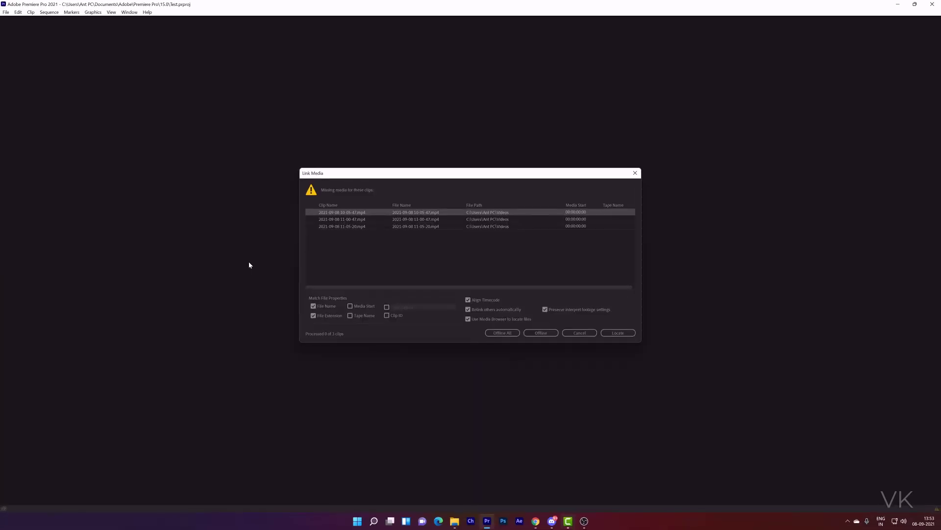
- Dismiss the Link Media prompt for three missing clips so the project loads
click(578, 332)
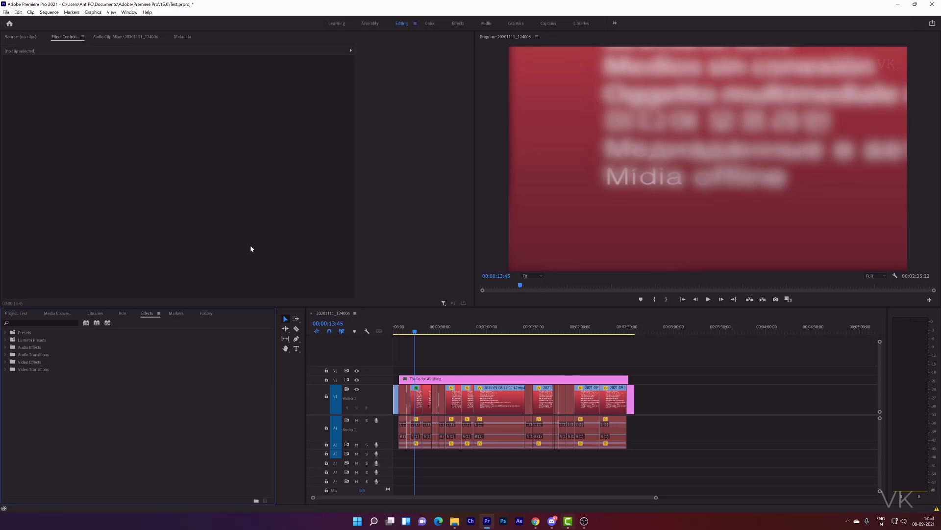
- Reopen Edit > Preferences > General to confirm Show Event Indicator is still off
click(18, 12)
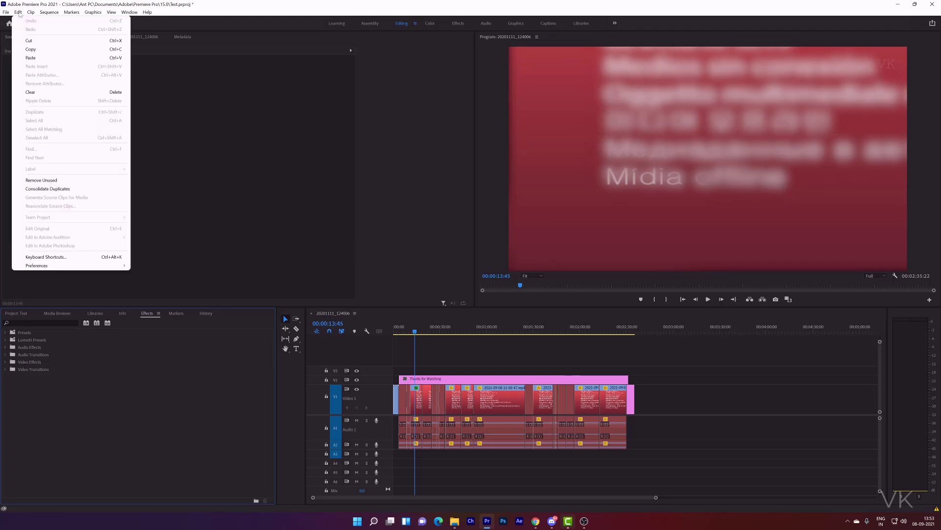
mouse_move(45, 256)
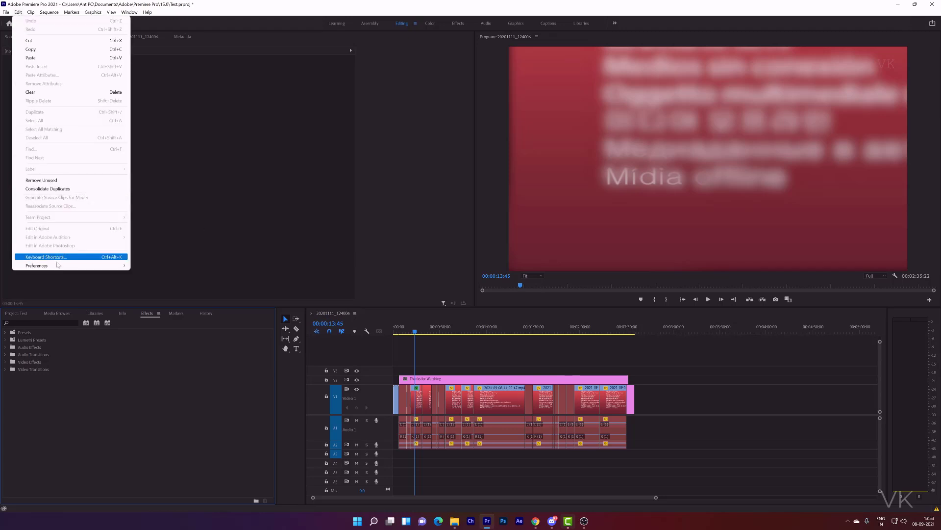
click(176, 254)
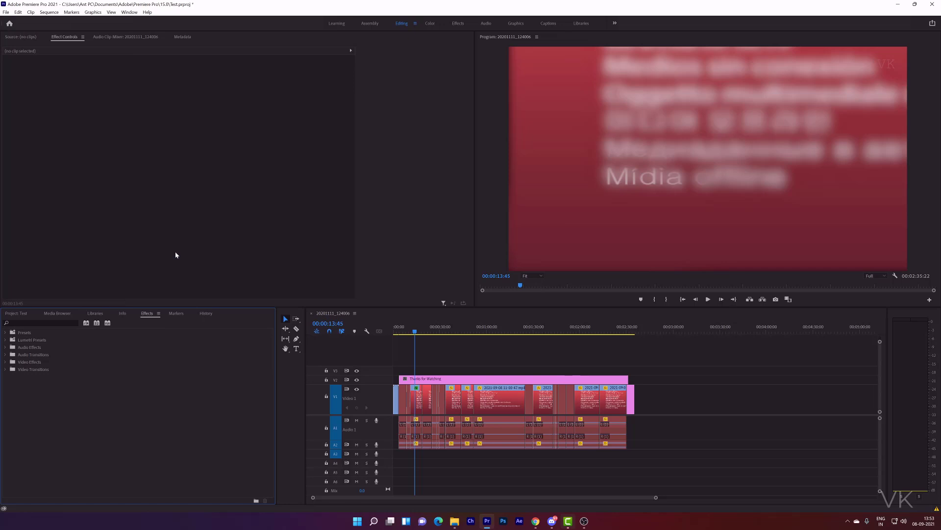
click(19, 11)
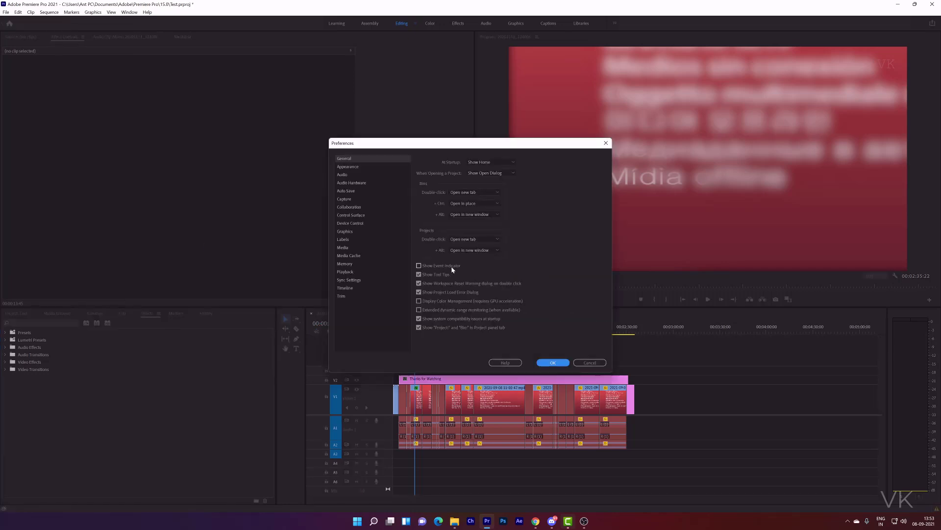
mouse_move(481, 302)
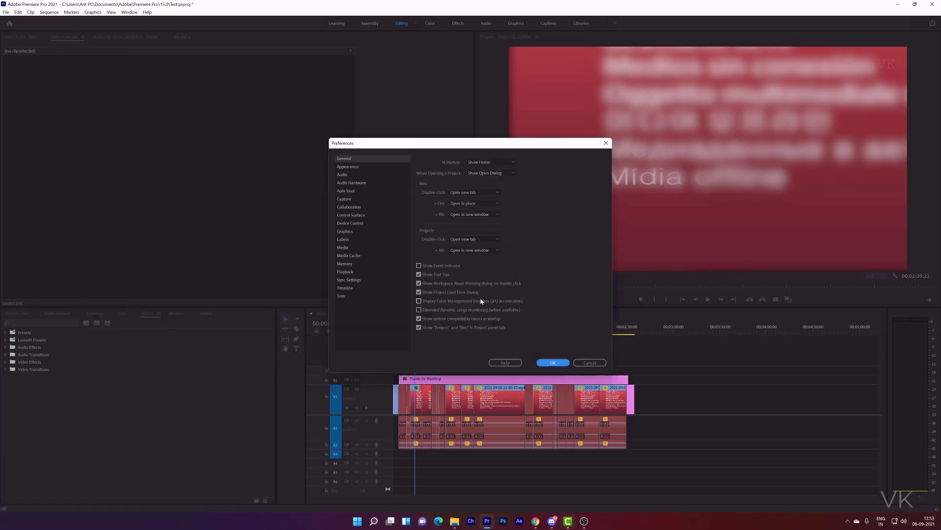